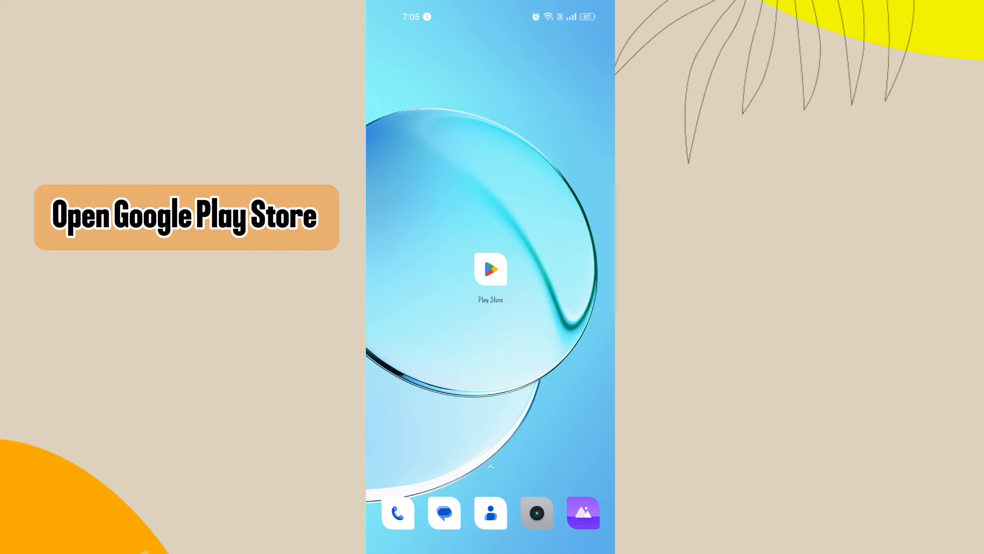
Launch Google Play Store from its home-screen icon
{"action": "left_click", "coordinate": [490, 270]}
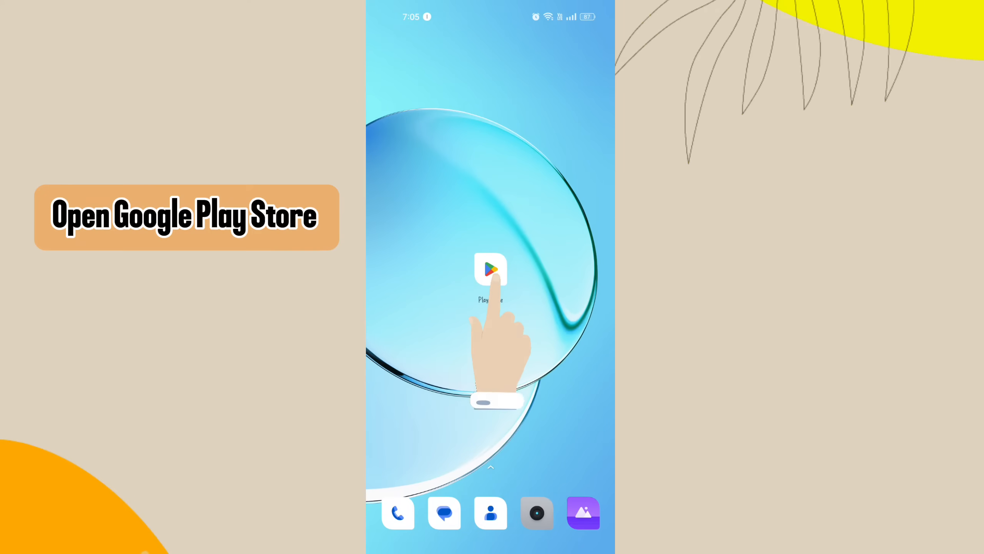
{"action": "left_click", "coordinate": [491, 269]}
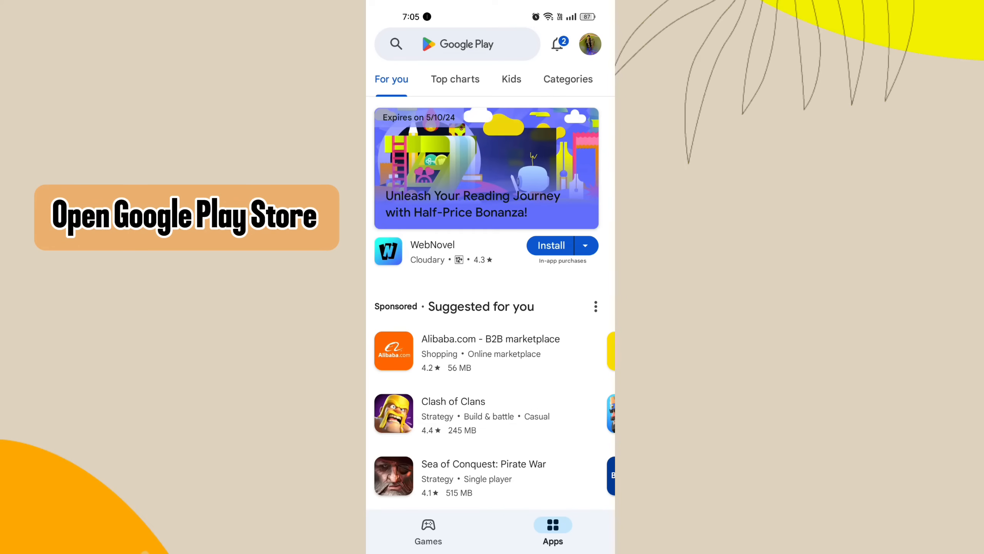
Search 'massa' and choose the messenger app suggestion to reach Messenger's page
{"action": "left_click", "coordinate": [457, 43]}
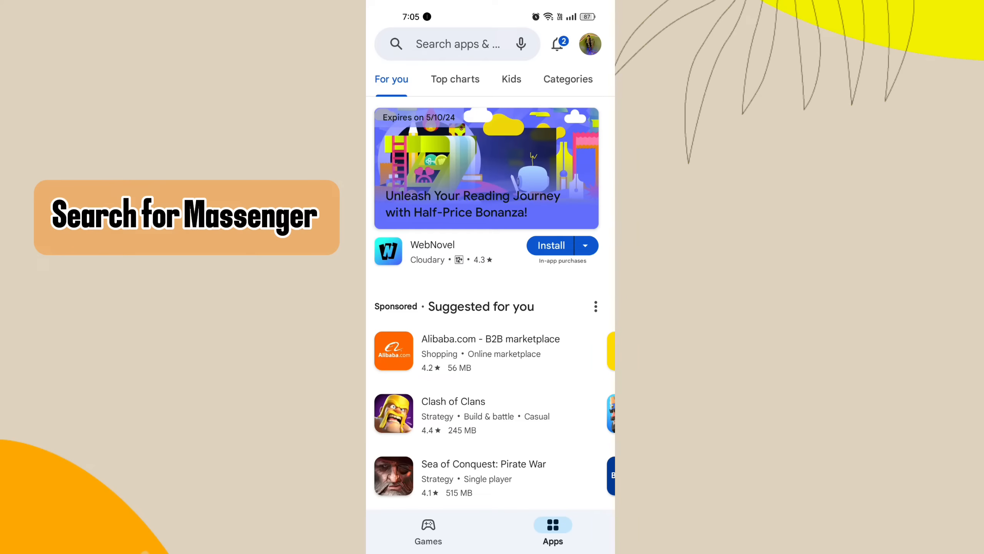
{"action": "left_click", "coordinate": [457, 44]}
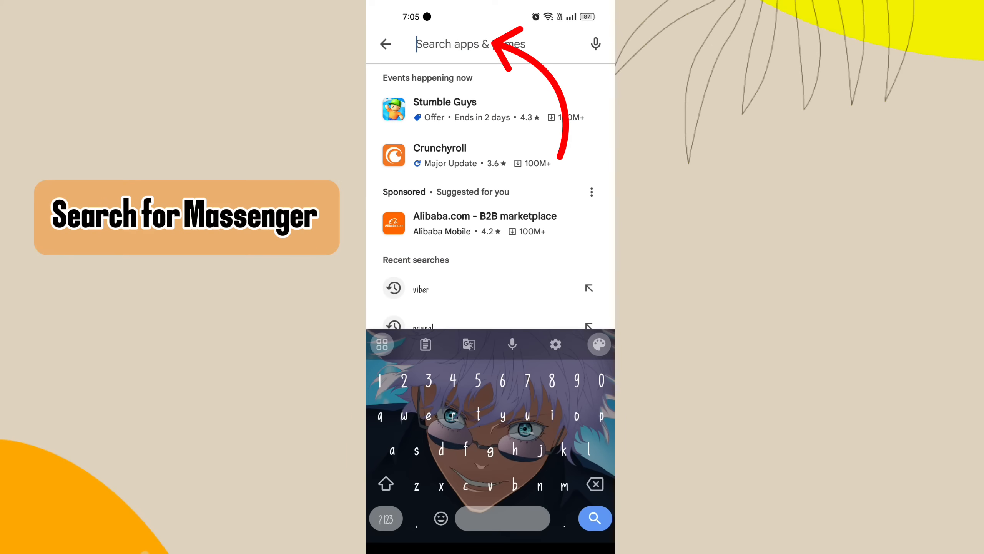
{"action": "type", "text": "massa"}
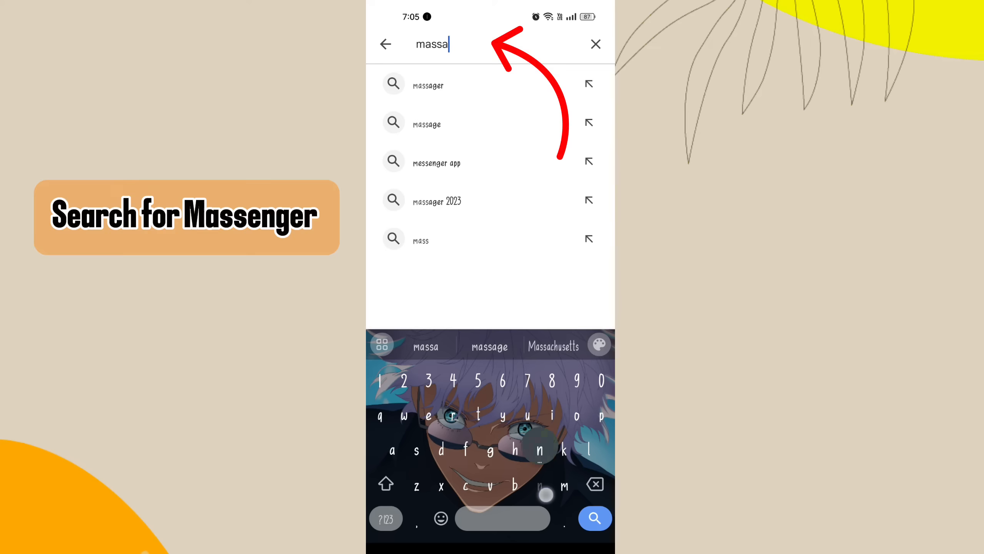
{"action": "left_click", "coordinate": [594, 518]}
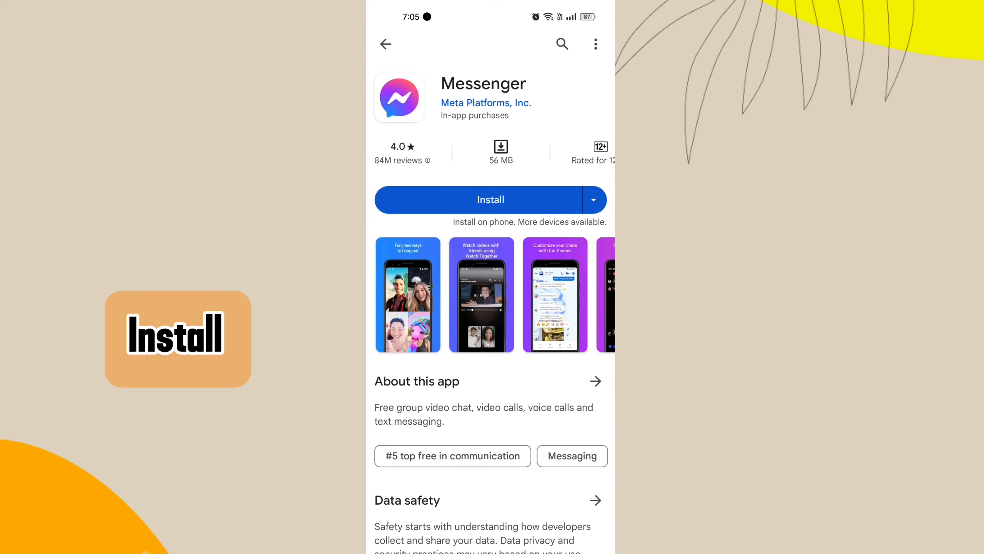
Install Messenger and choose Open once installation finishes
{"action": "left_click", "coordinate": [491, 199]}
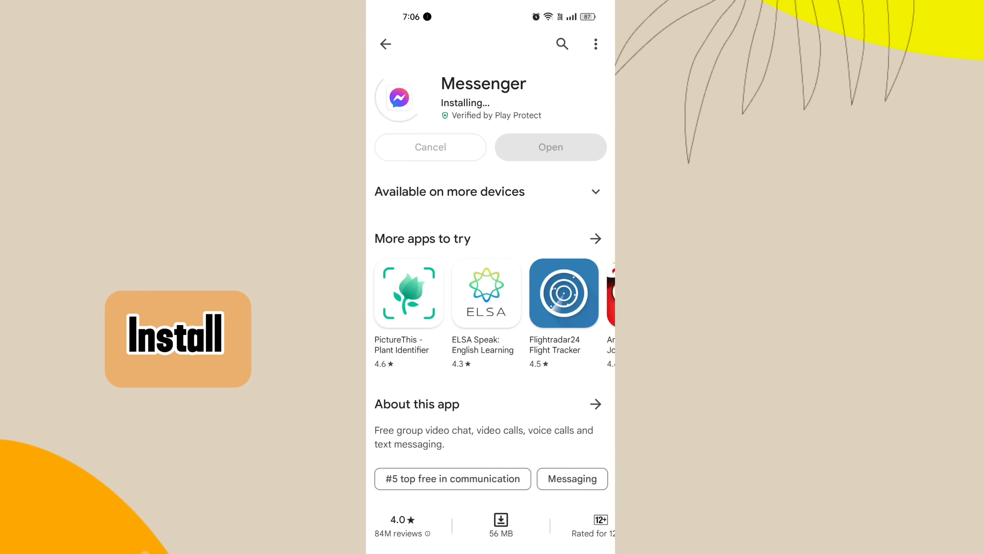
{"action": "left_click", "coordinate": [549, 147]}
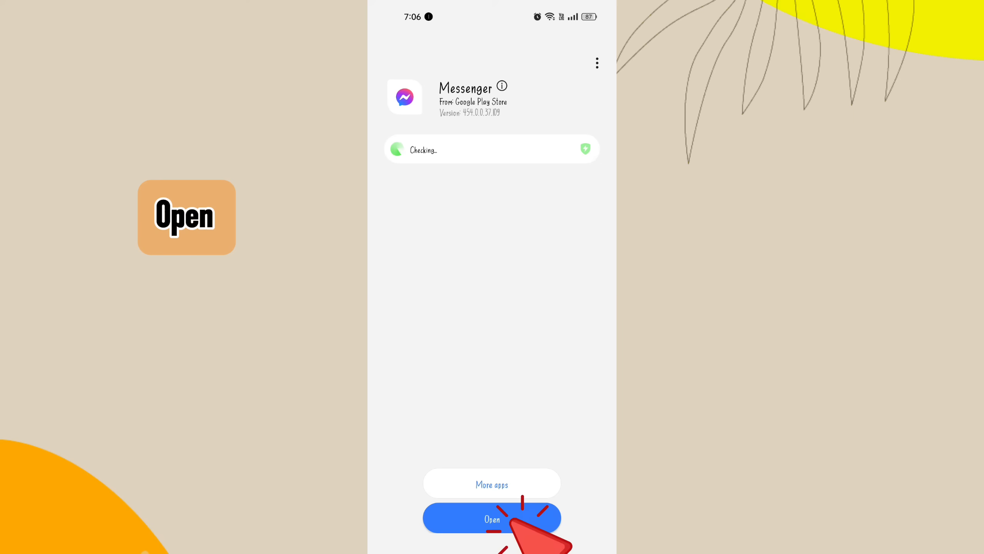
Launch Messenger past the security check and skip uploading phone contacts
{"action": "left_click", "coordinate": [491, 517]}
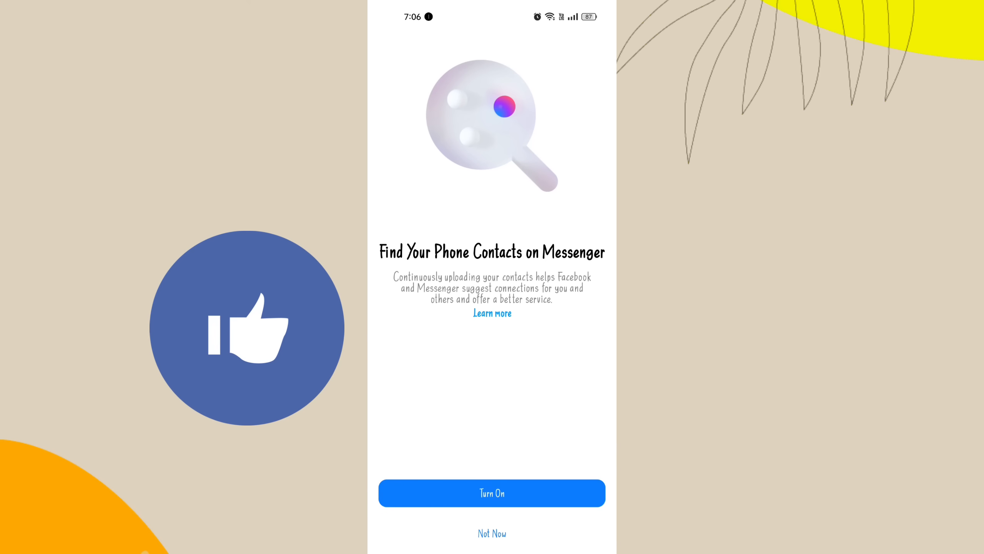
{"action": "left_click", "coordinate": [492, 533]}
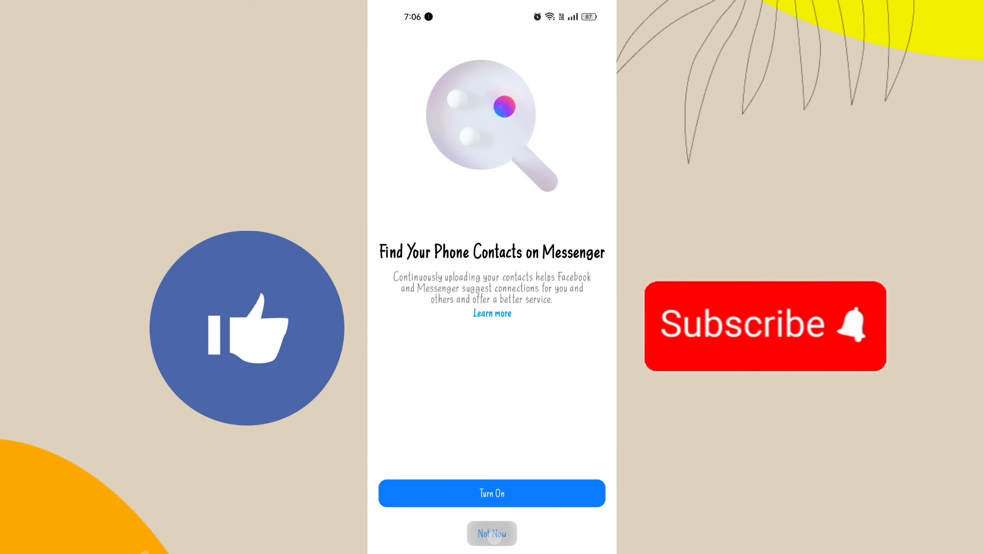